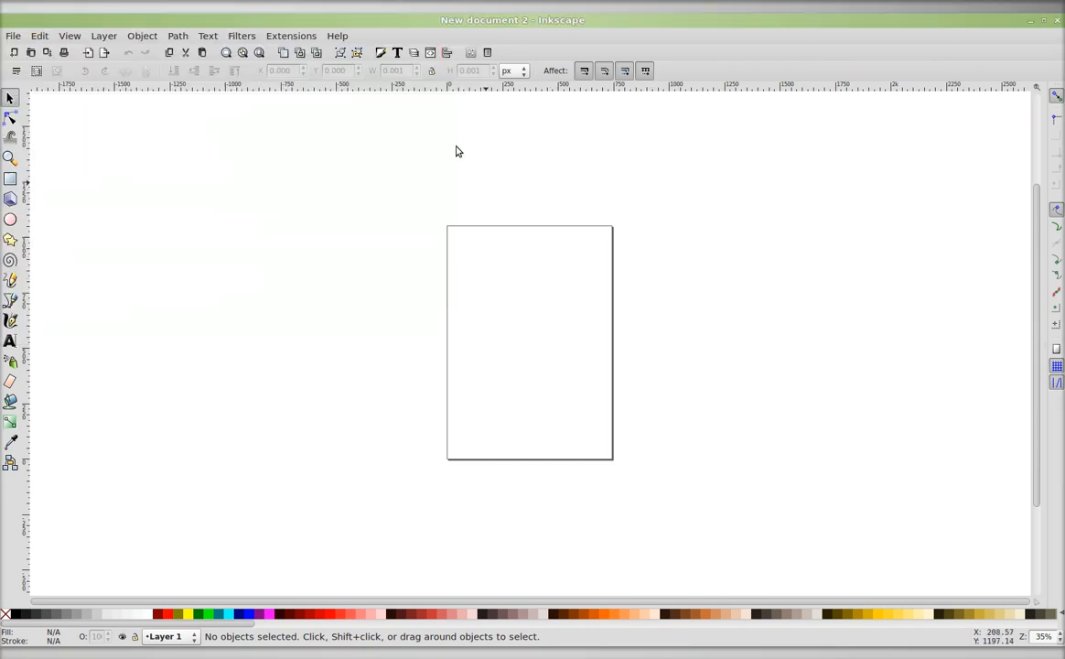
View Inkscape's version and credits, then begin sketching a flower mid-page
{"action": "left_click", "coordinate": [337, 36]}
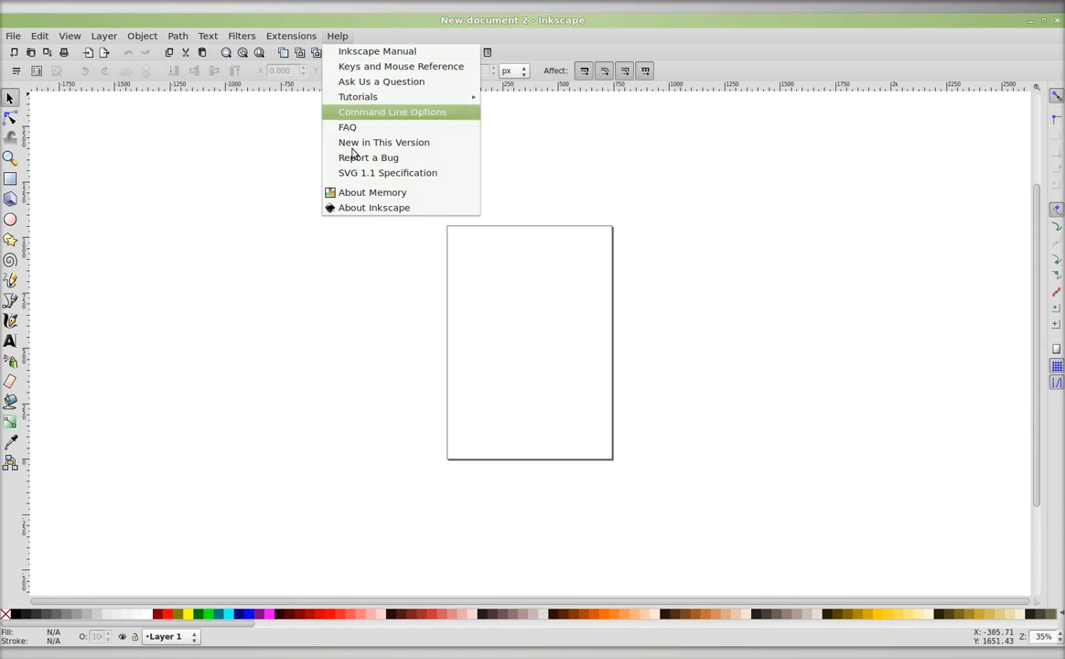
{"action": "left_click", "coordinate": [374, 206]}
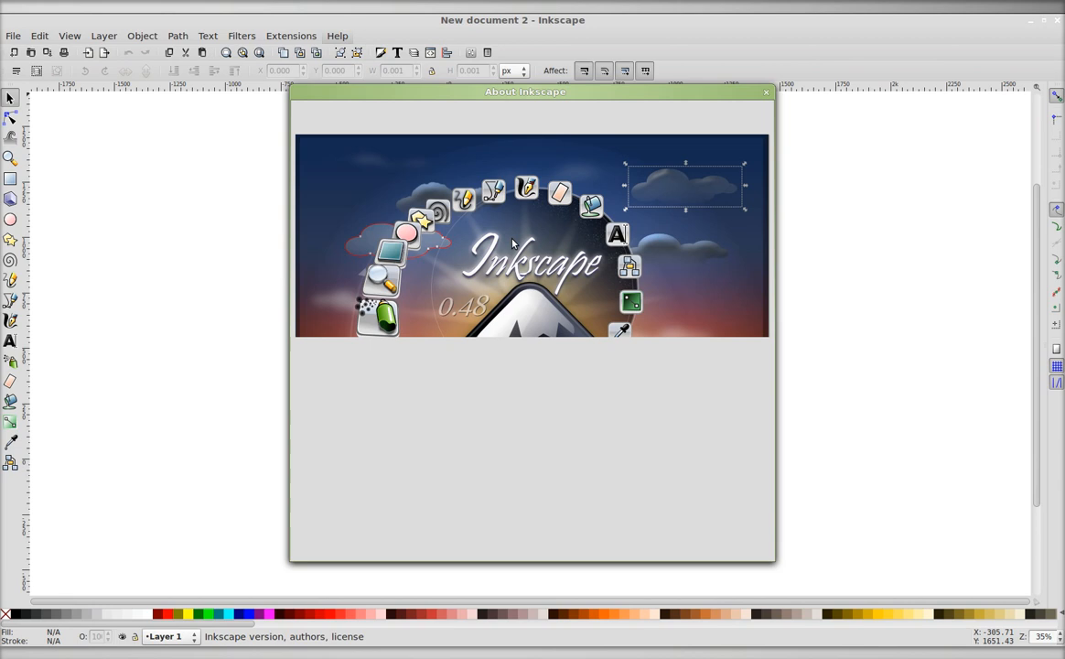
{"action": "left_click", "coordinate": [766, 91]}
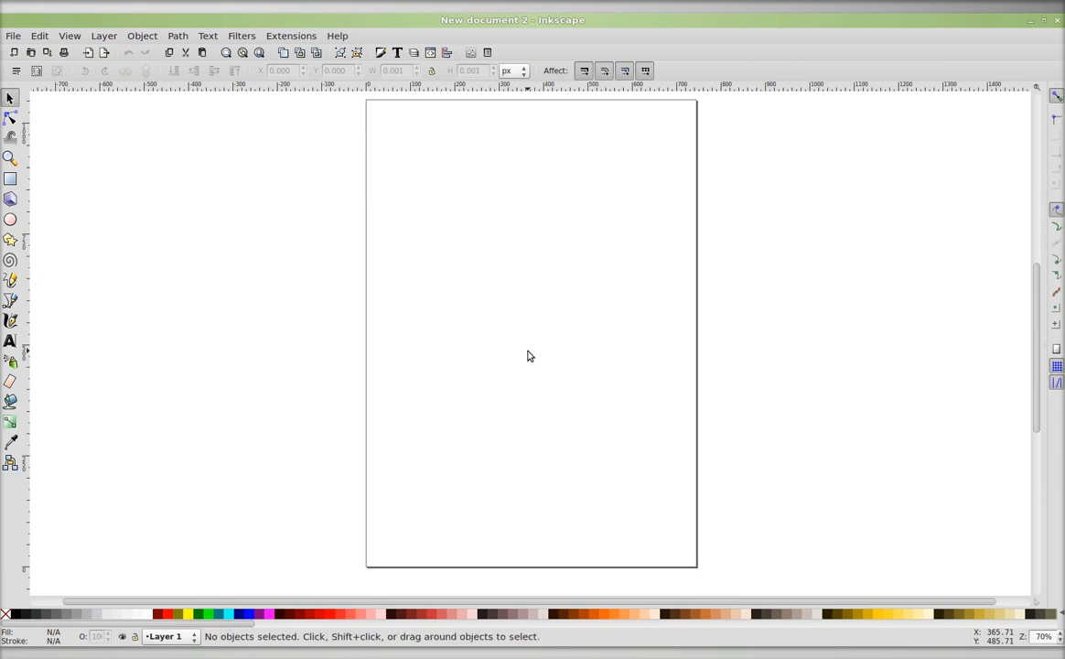
{"action": "mouse_move", "coordinate": [84, 226]}
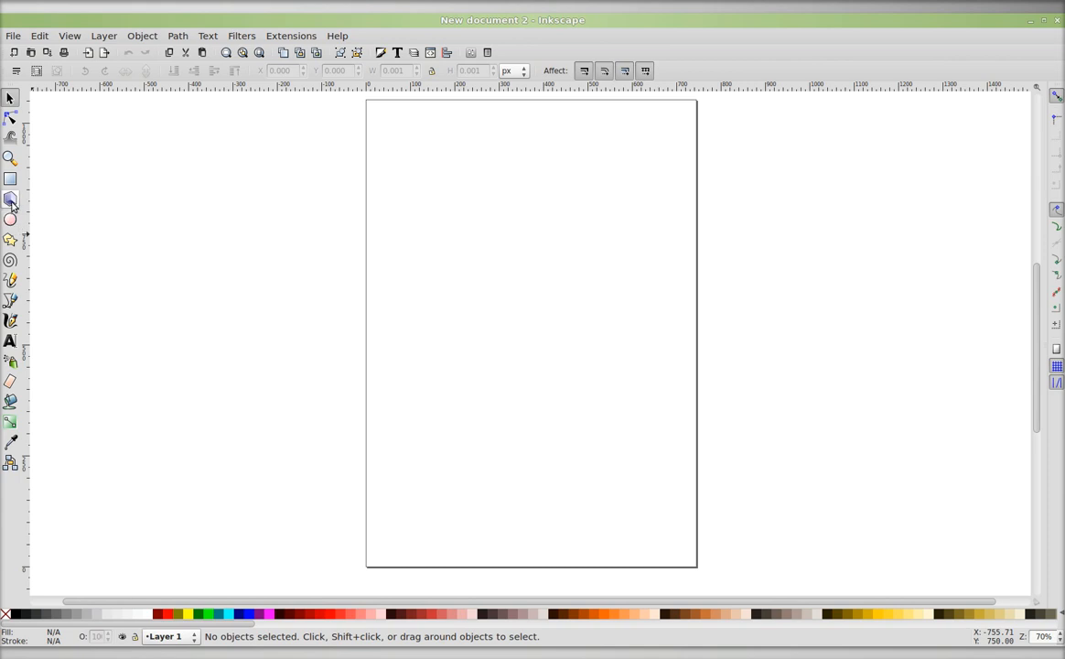
{"action": "mouse_move", "coordinate": [10, 156]}
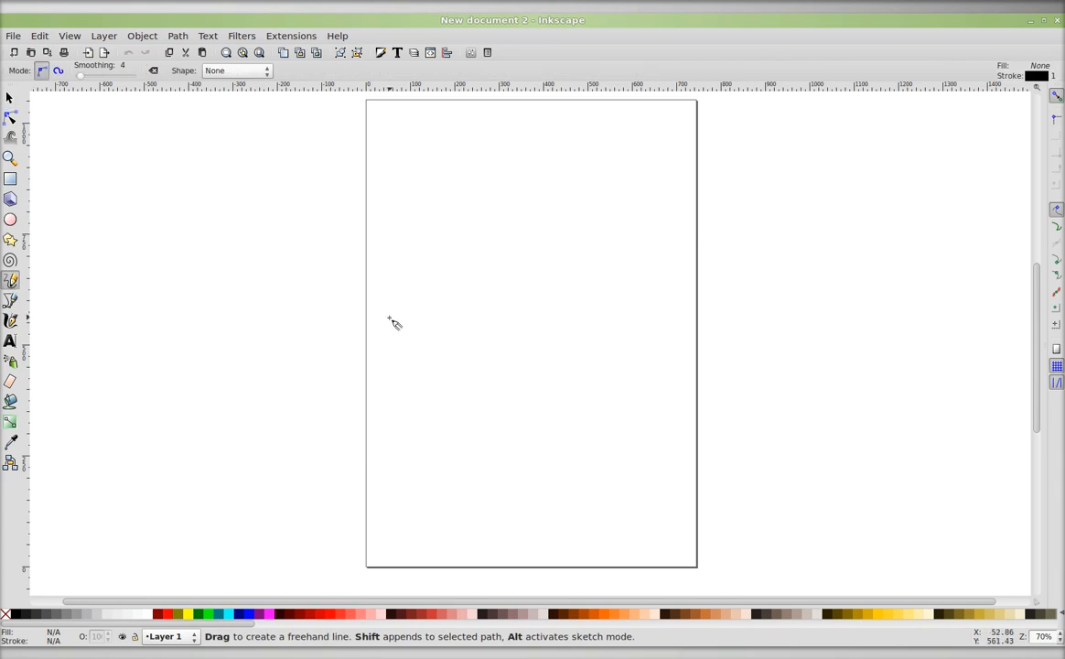
{"action": "mouse_move", "coordinate": [422, 262]}
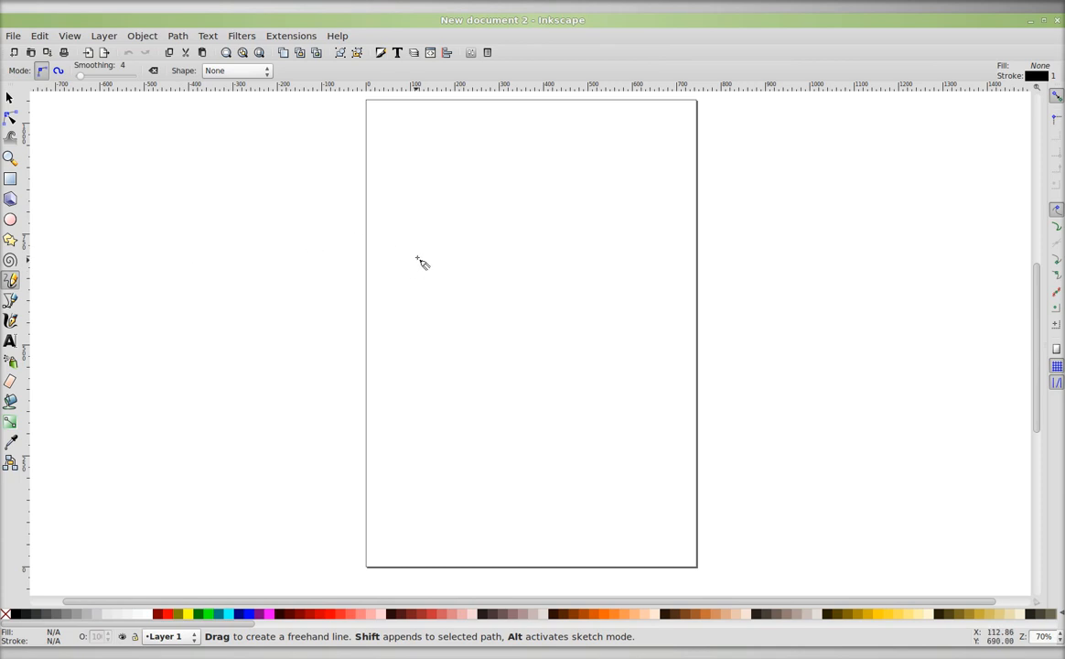
{"action": "left_click", "coordinate": [510, 265]}
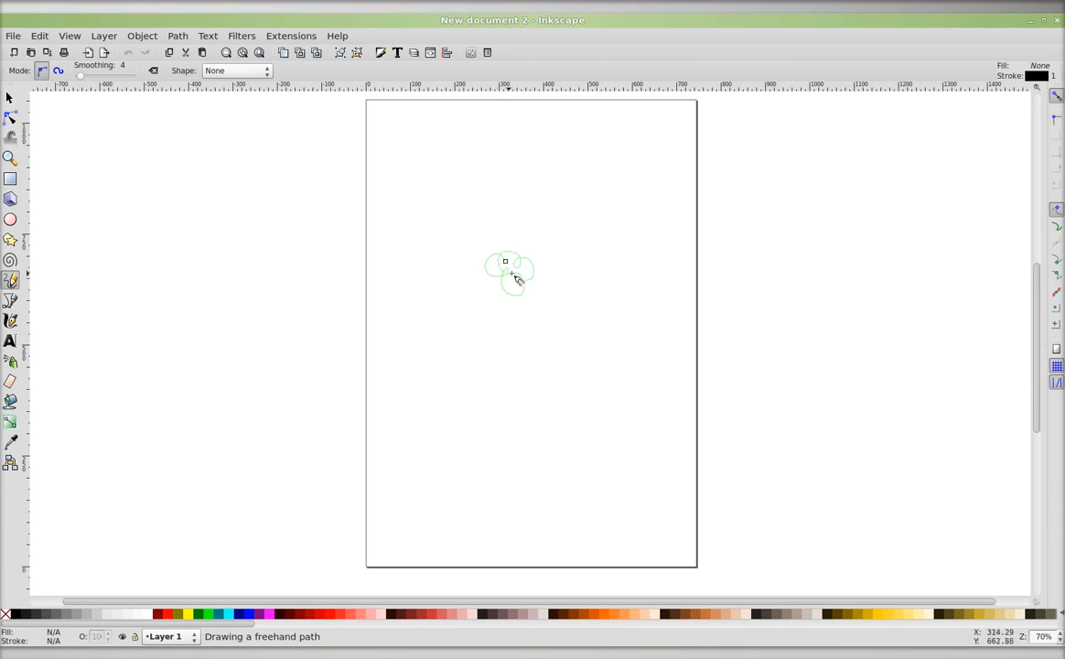
Draw the flower's petals, stem and leaves, and move a copy higher up
{"action": "left_click_drag", "start_coordinate": [513, 281], "coordinate": [519, 354]}
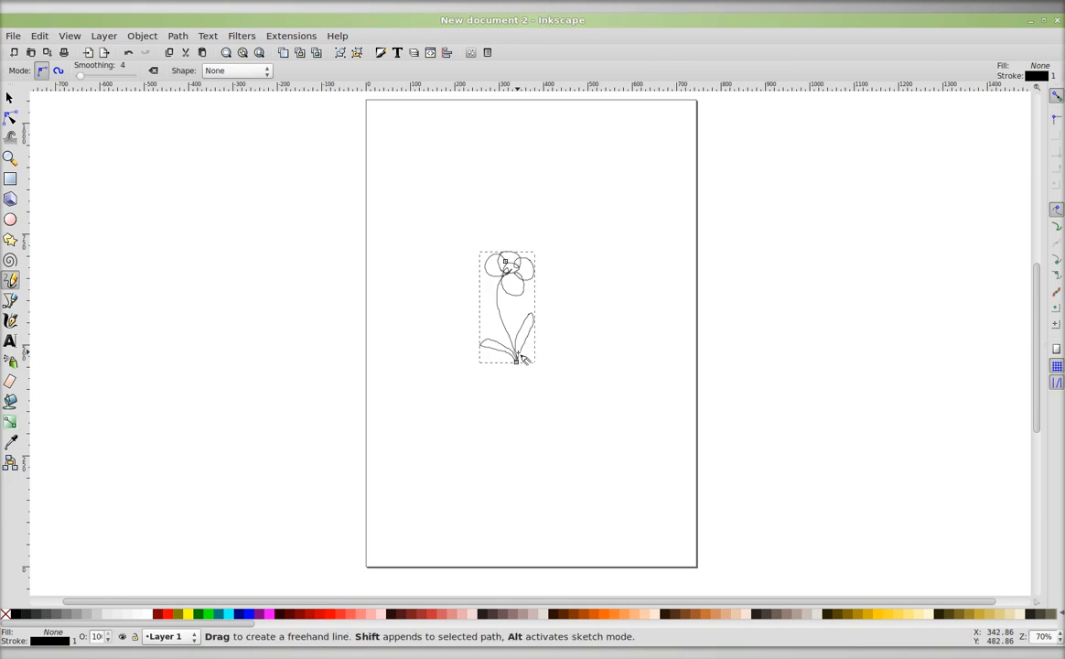
{"action": "mouse_move", "coordinate": [636, 356]}
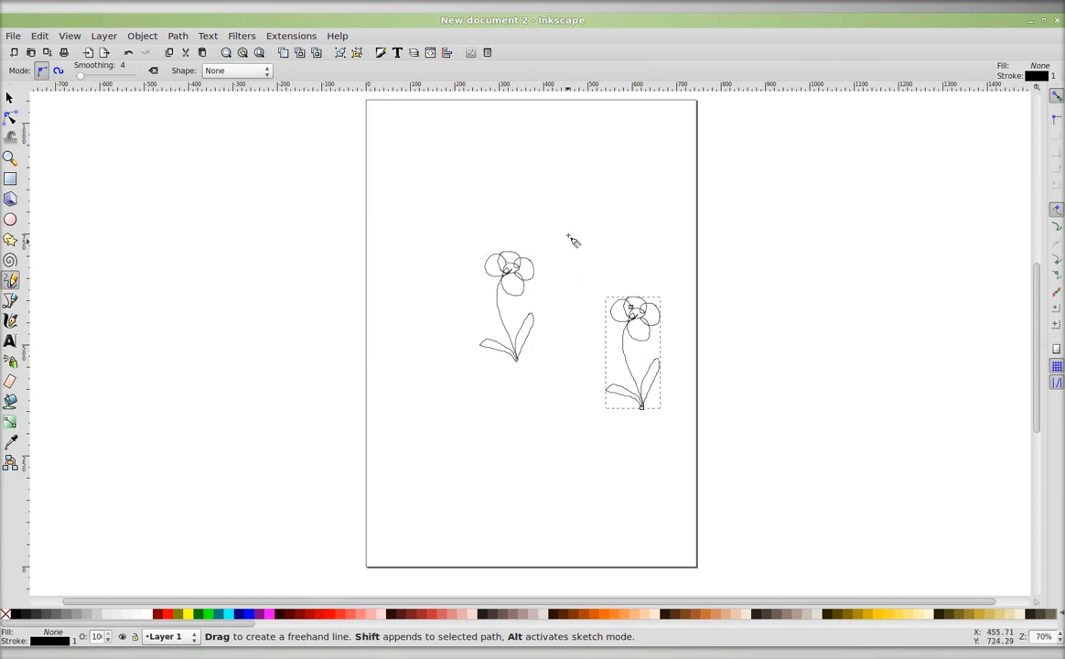
{"action": "left_click_drag", "start_coordinate": [633, 352], "coordinate": [568, 234]}
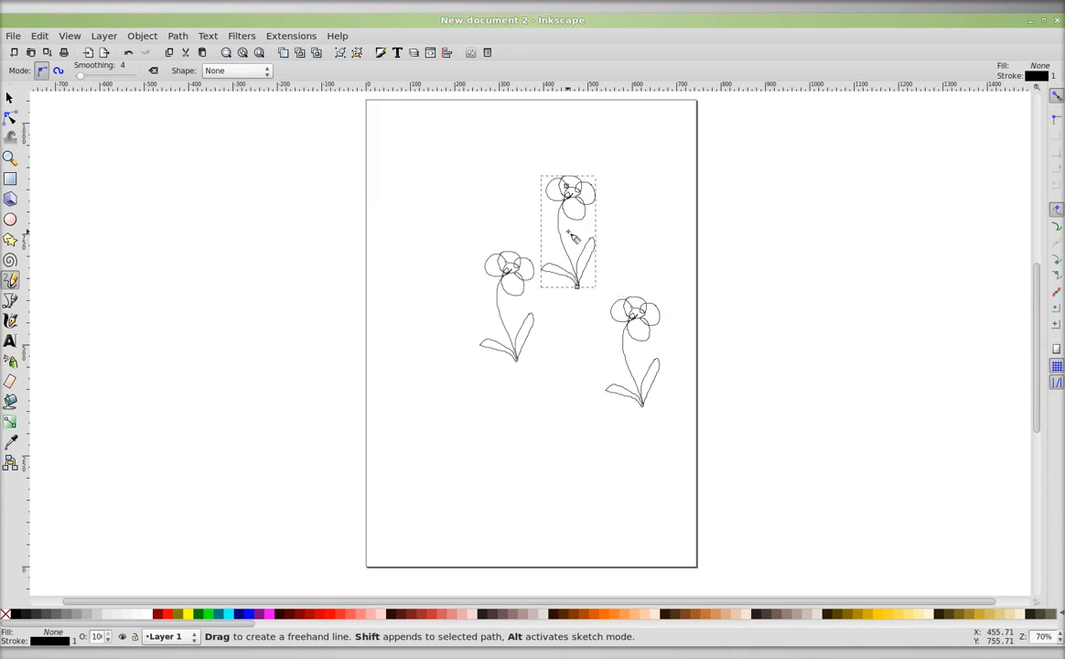
{"action": "mouse_move", "coordinate": [458, 4]}
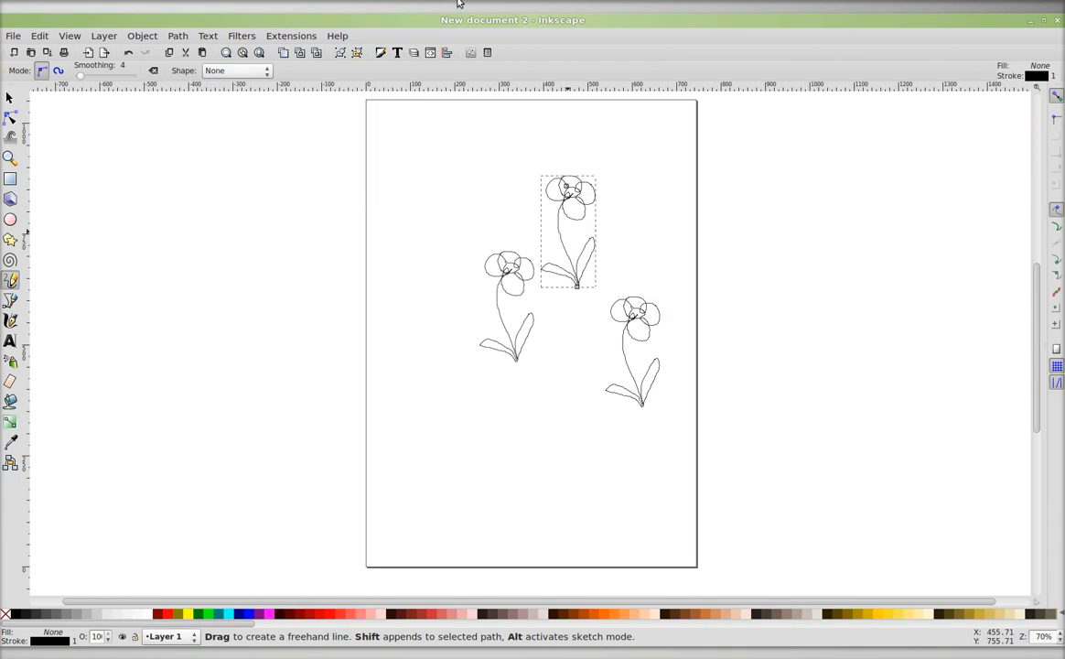
{"action": "mouse_move", "coordinate": [566, 247]}
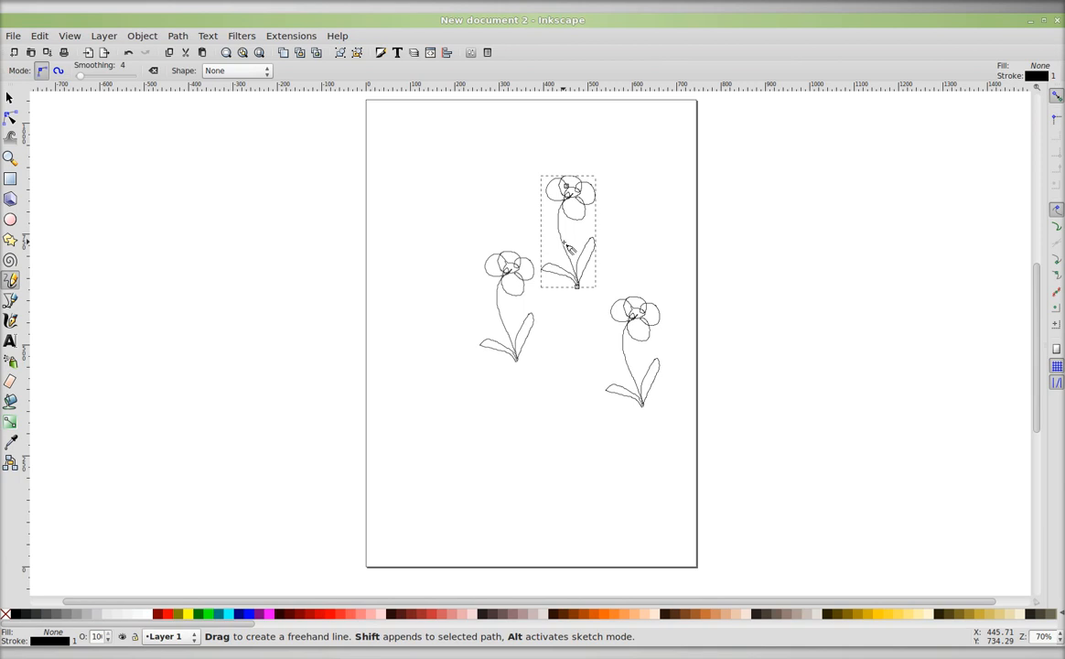
{"action": "mouse_move", "coordinate": [160, 256]}
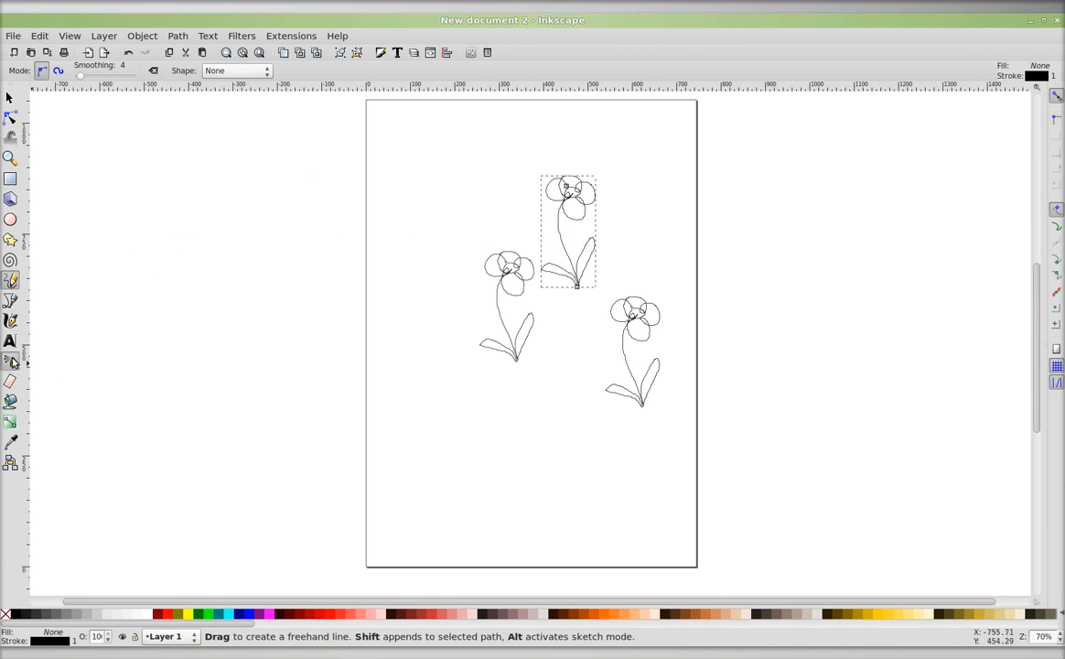
Spray a dense cluster of flower clones at the page's upper right
{"action": "left_click", "coordinate": [12, 365]}
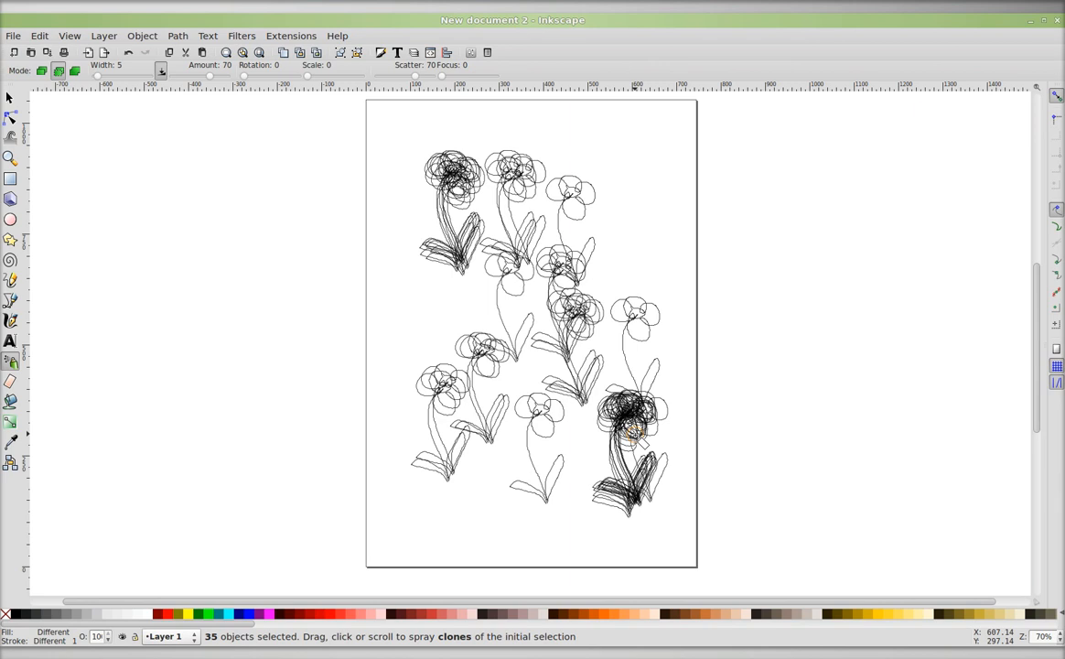
{"action": "mouse_move", "coordinate": [630, 248]}
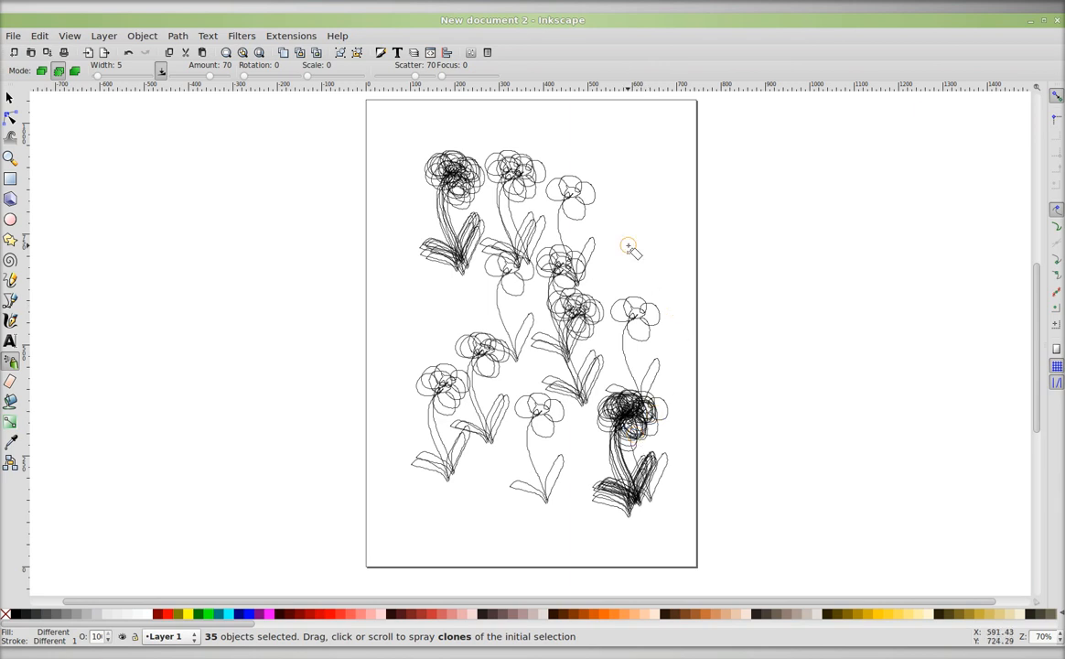
{"action": "left_click", "coordinate": [627, 242]}
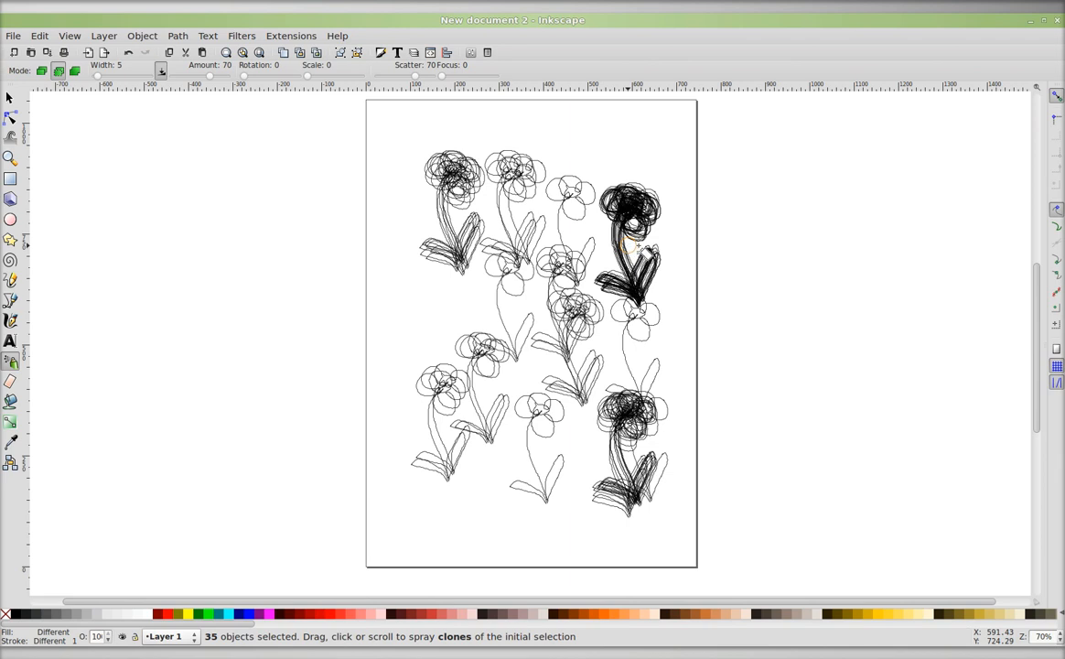
{"action": "mouse_move", "coordinate": [667, 181]}
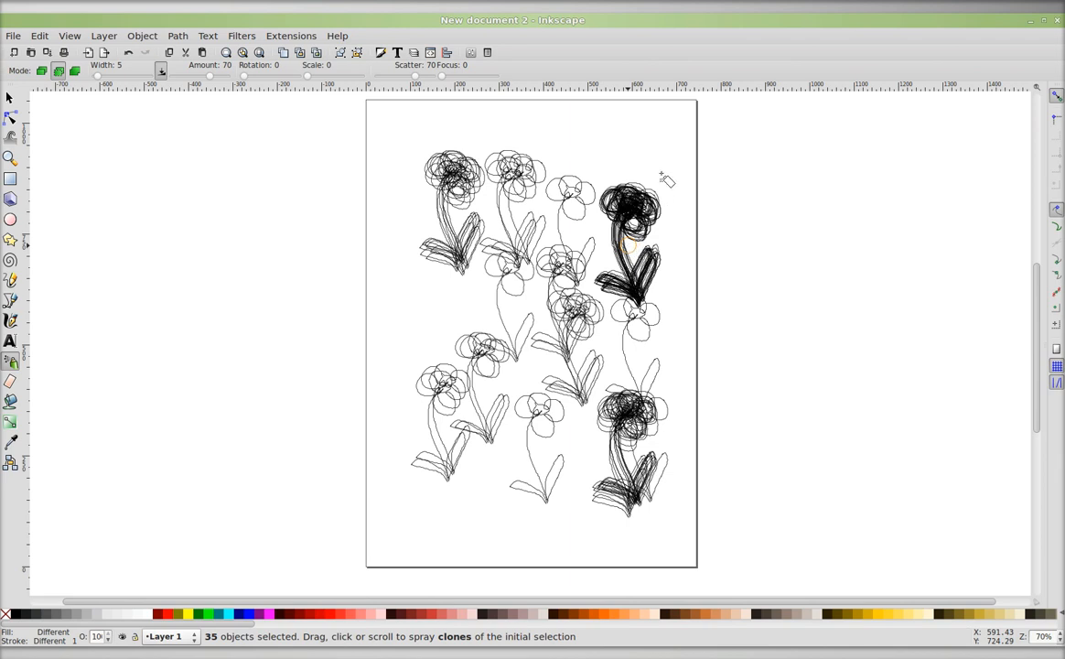
Delete every flower drawing, leaving the page empty
{"action": "key", "text": "Delete"}
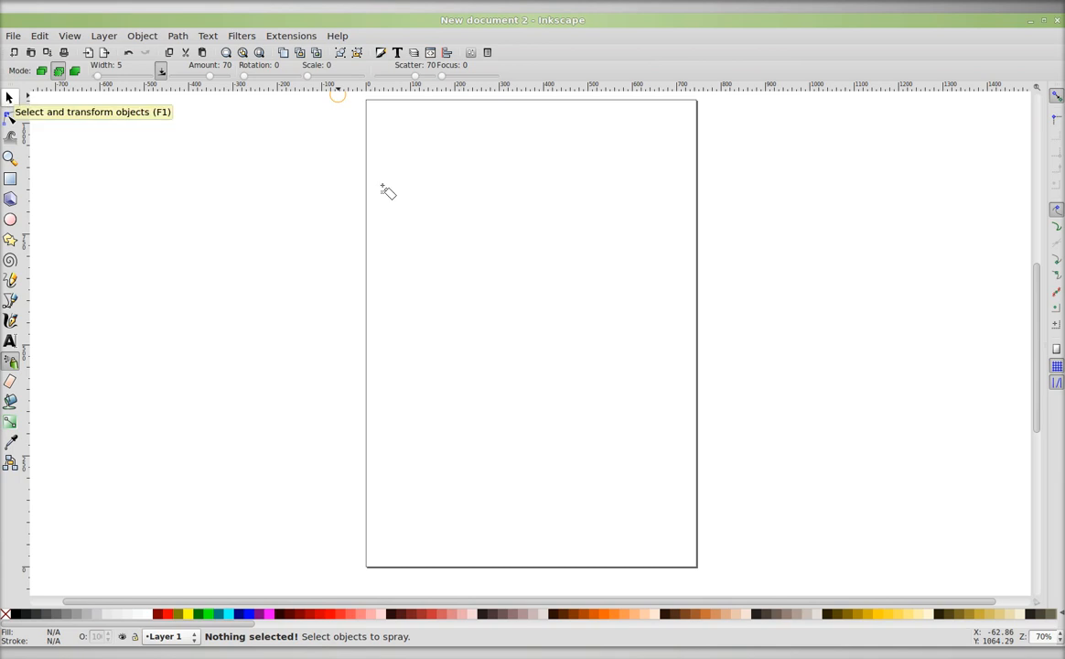
{"action": "mouse_move", "coordinate": [31, 137]}
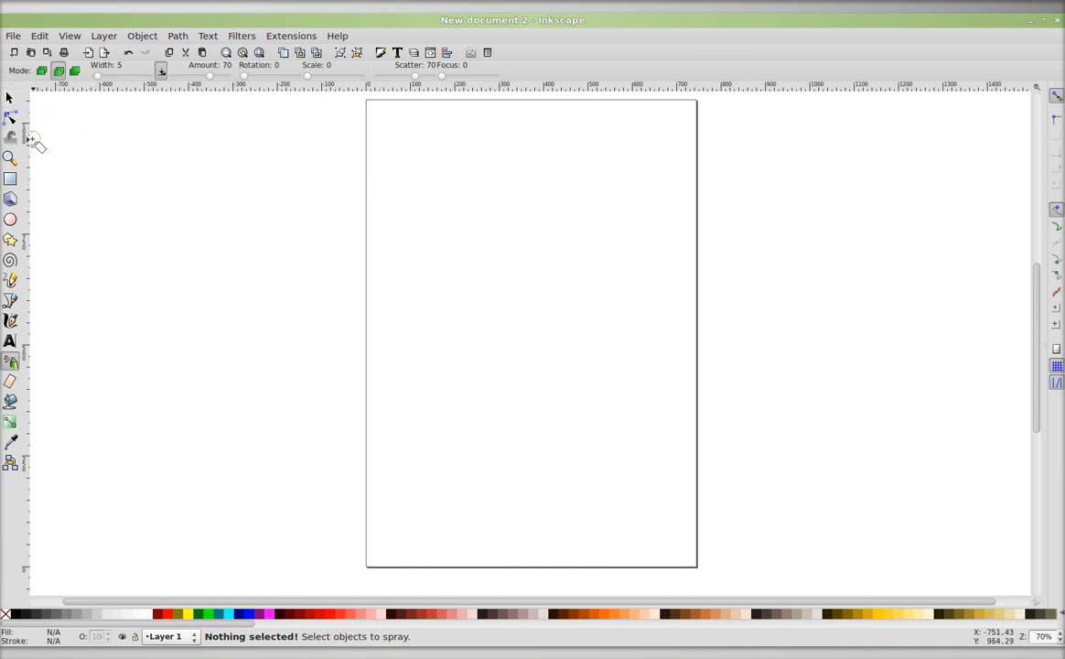
{"action": "mouse_move", "coordinate": [103, 297]}
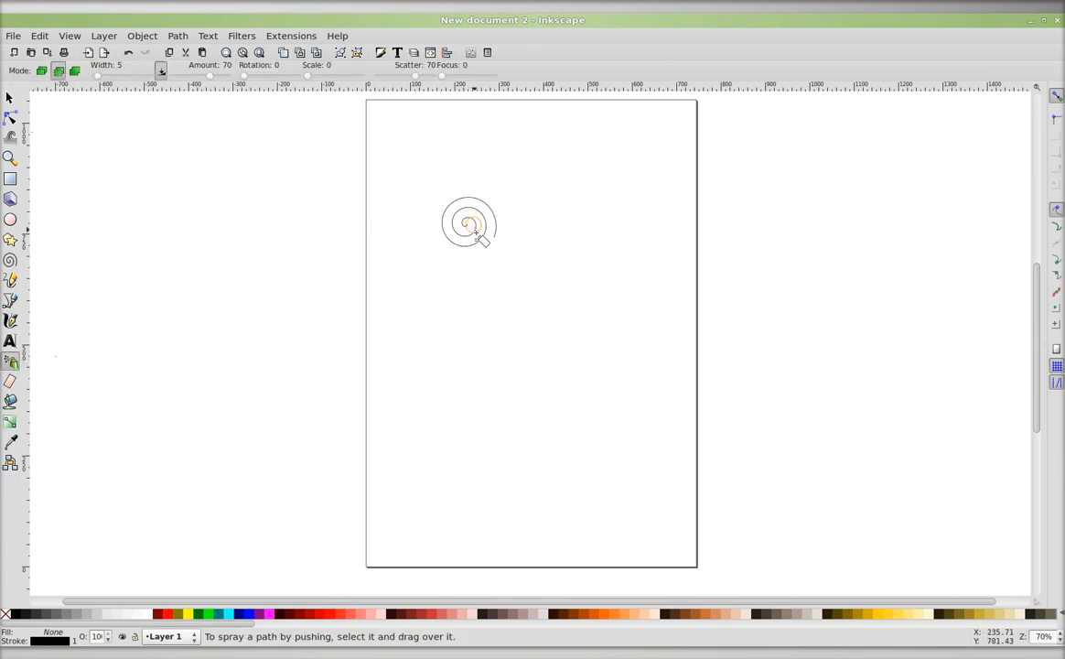
Spray two downward strokes of overlapping spiral copies beneath the spiral
{"action": "left_click_drag", "start_coordinate": [470, 222], "coordinate": [517, 279]}
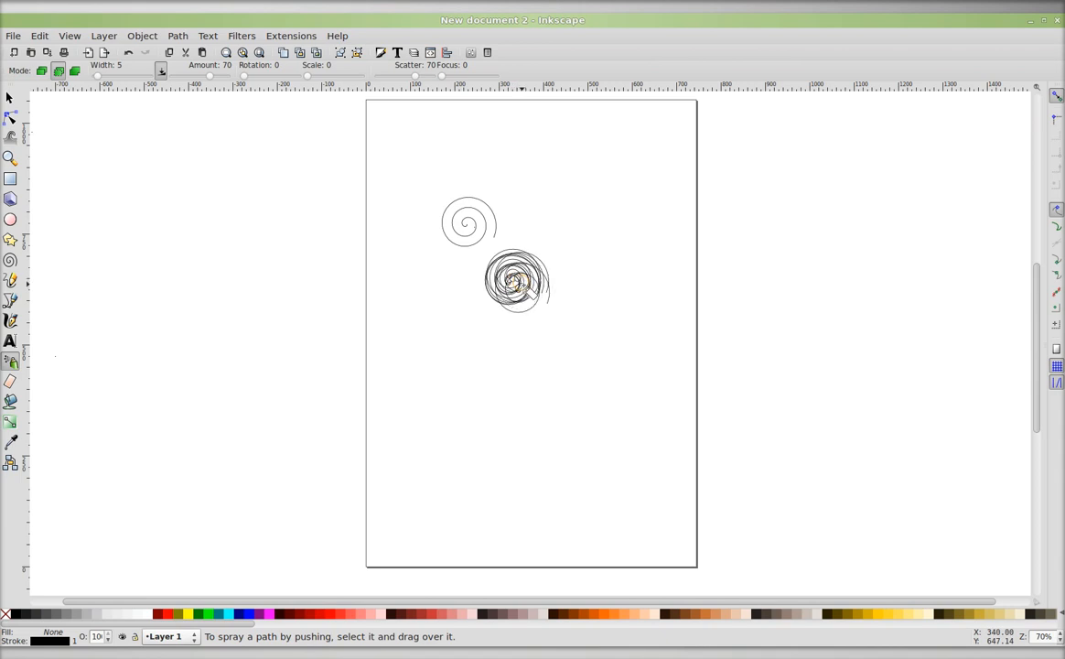
{"action": "left_click_drag", "start_coordinate": [517, 284], "coordinate": [531, 343]}
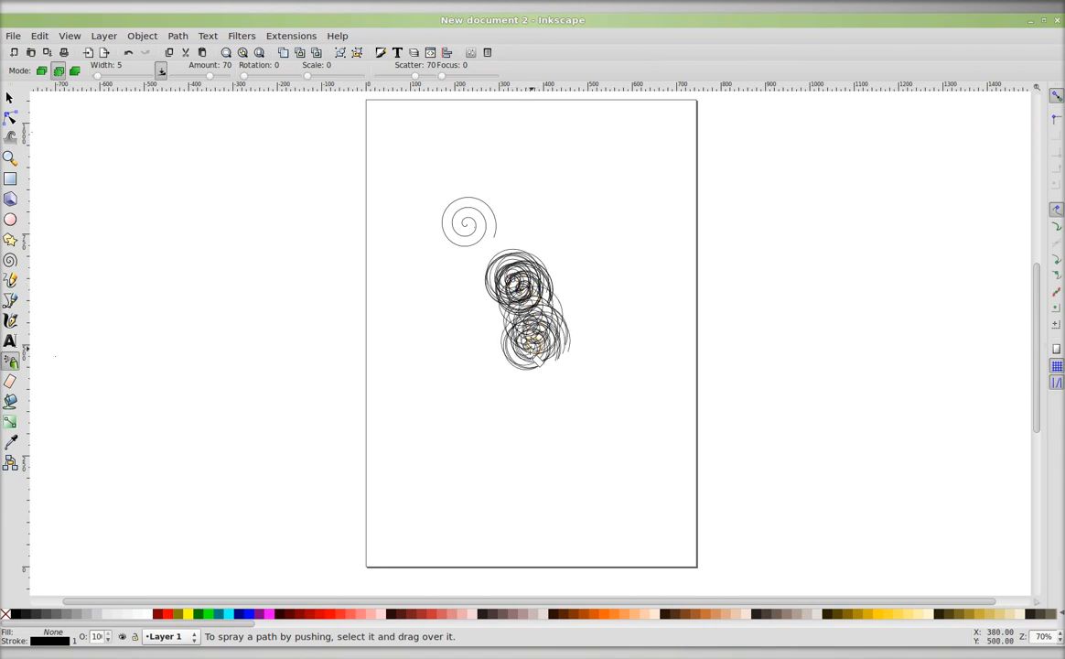